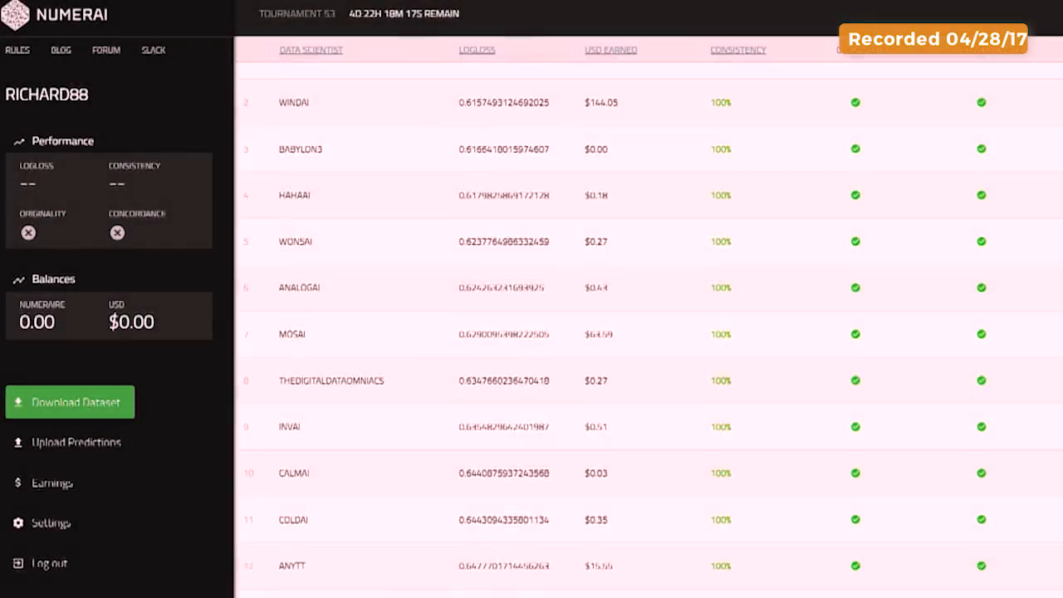
scroll("down", 3)
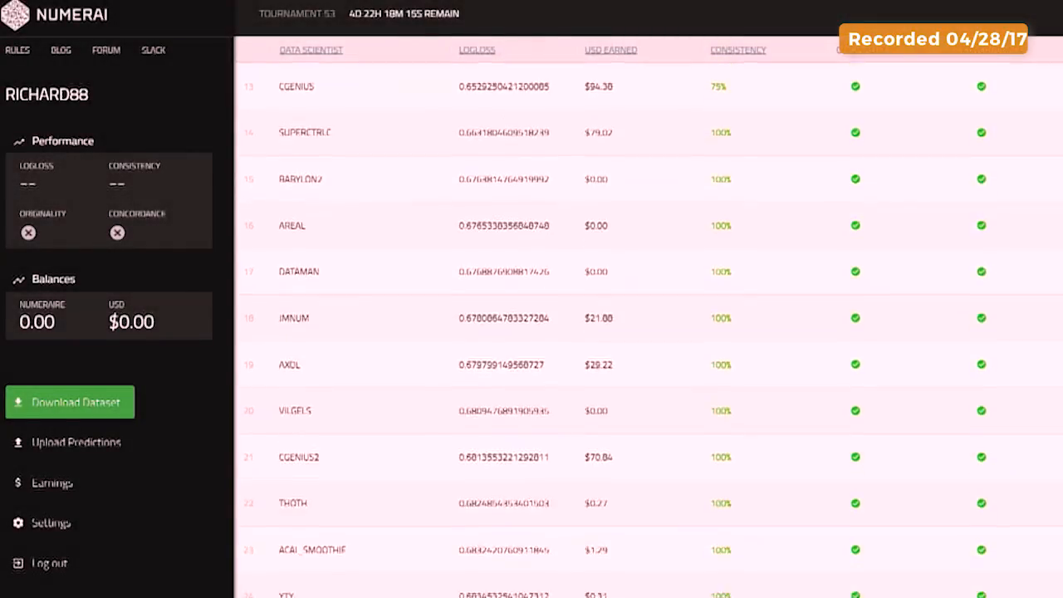
scroll("down", 3)
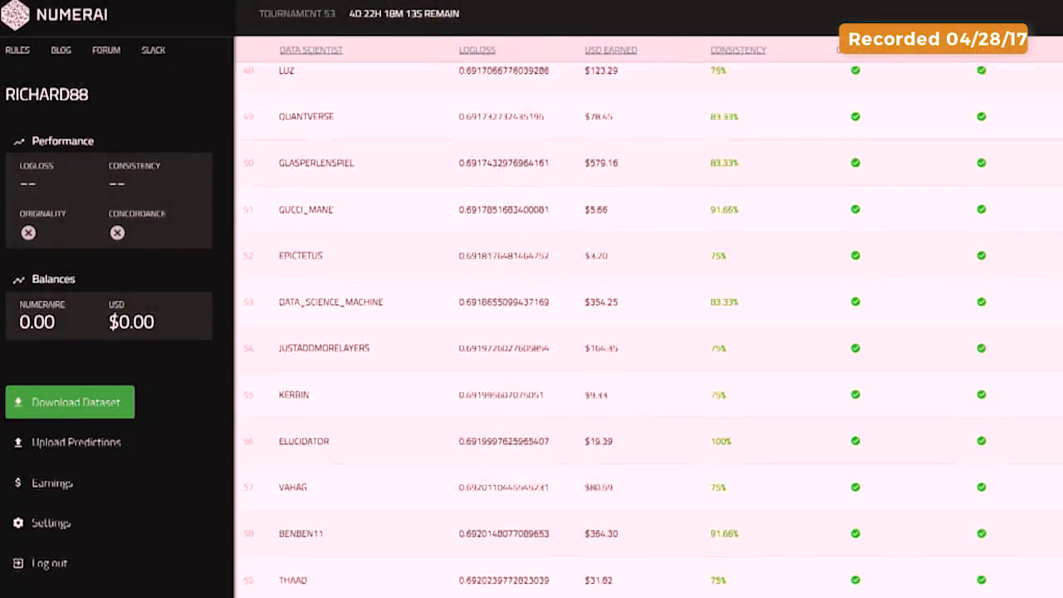
scroll("down", 3)
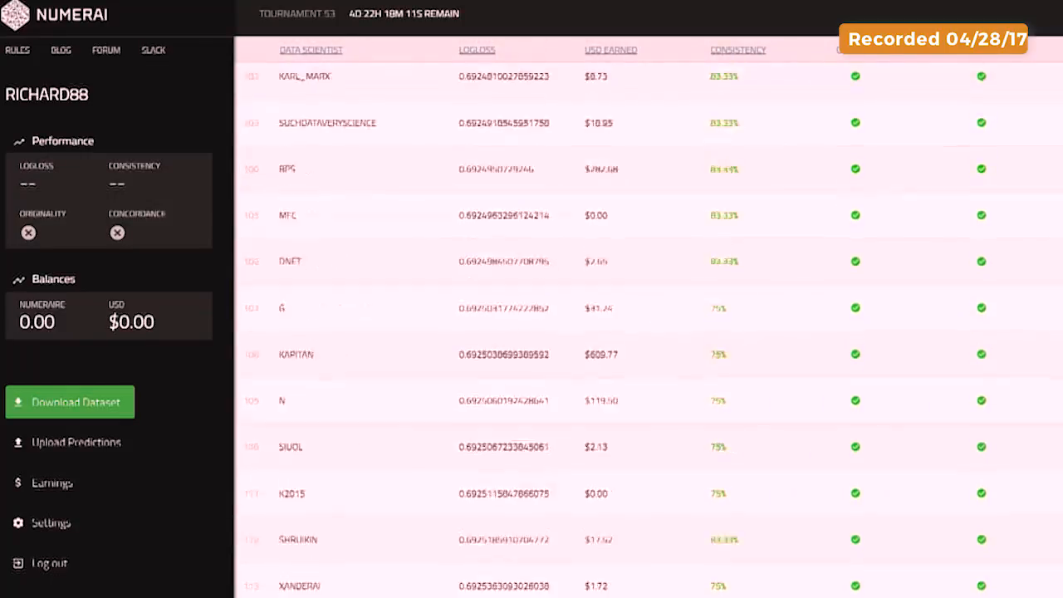
scroll("down", 3)
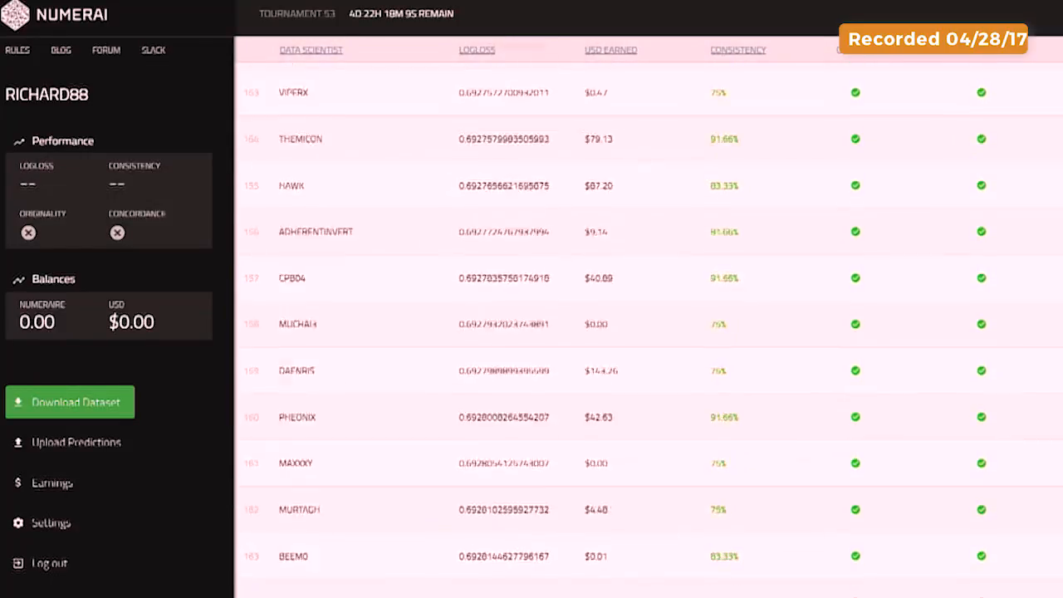